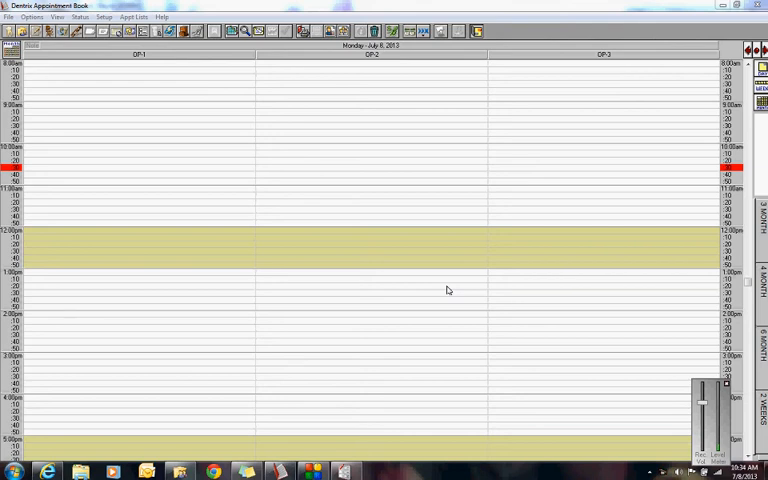
mouse_move(252, 158)
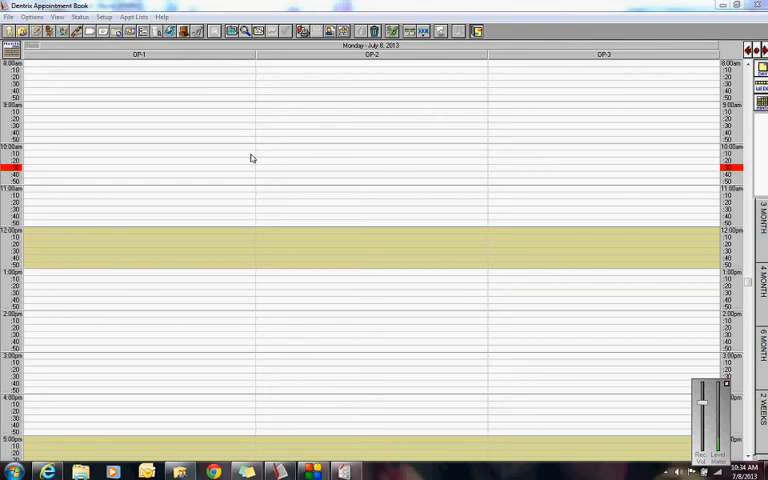
mouse_move(118, 96)
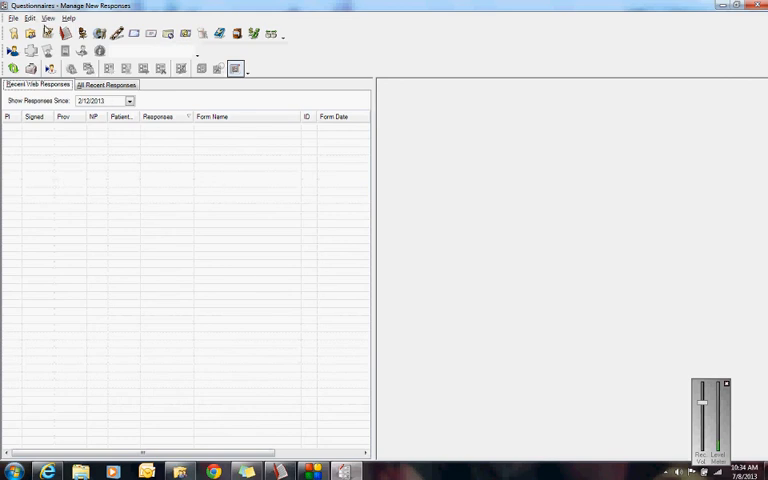
Open the Questionnaire Setup list of existing questionnaire forms
left_click(13, 18)
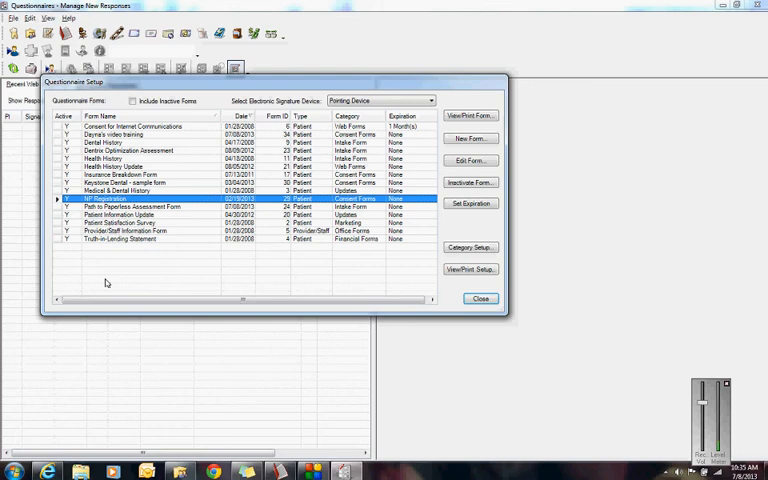
mouse_move(345, 242)
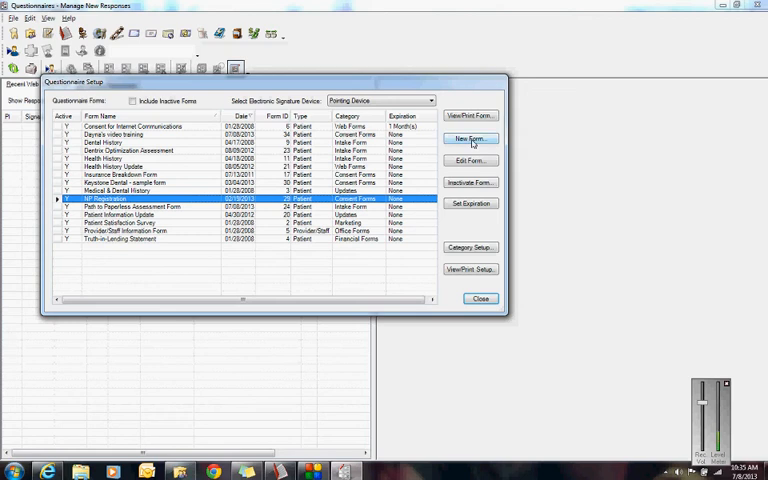
Create a new questionnaire form starting from a blank form
left_click(470, 138)
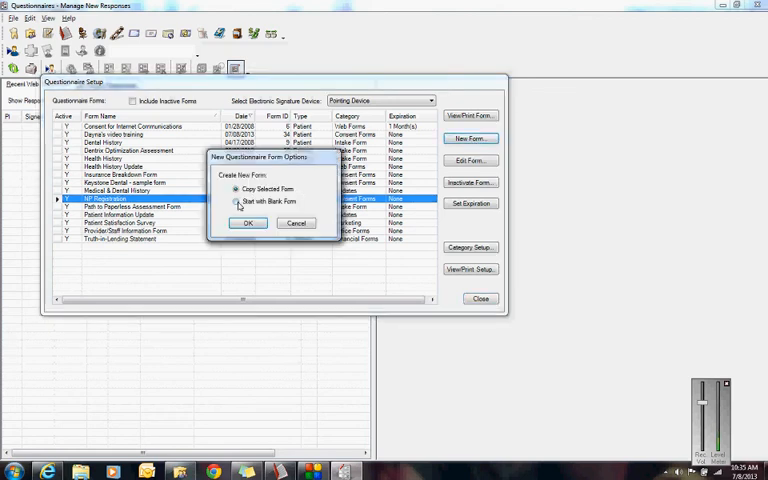
left_click(236, 201)
type("Dayna's video t")
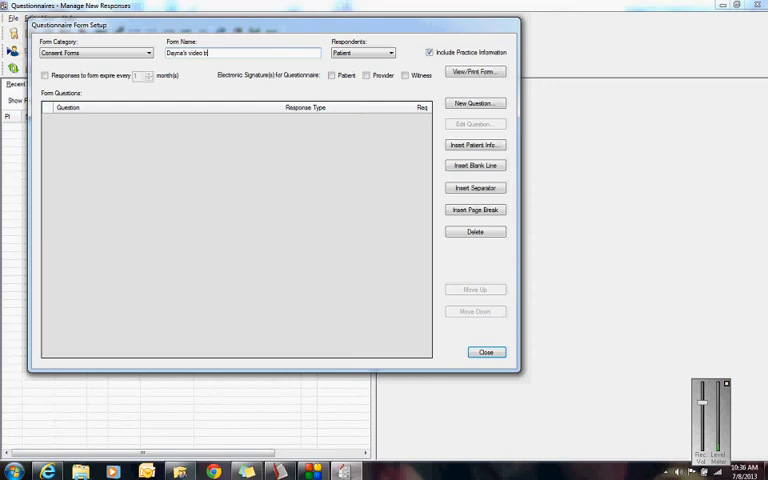
Name the form 'Dayna's video training form' and require patient and provider e-signatures
type("raining form")
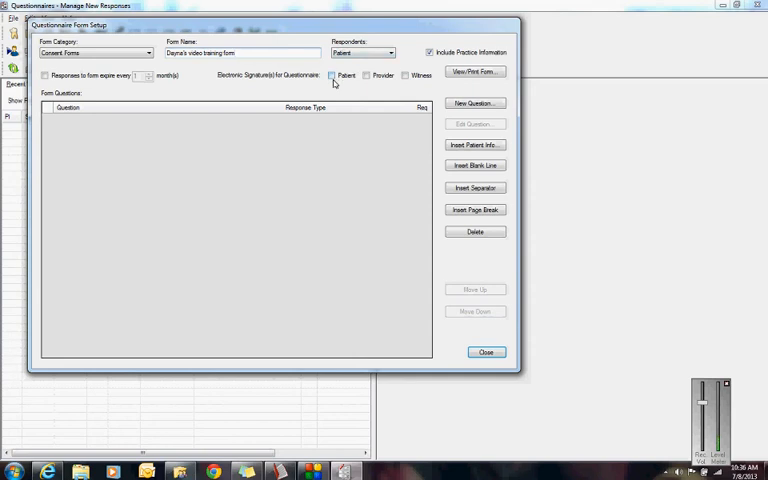
left_click(331, 75)
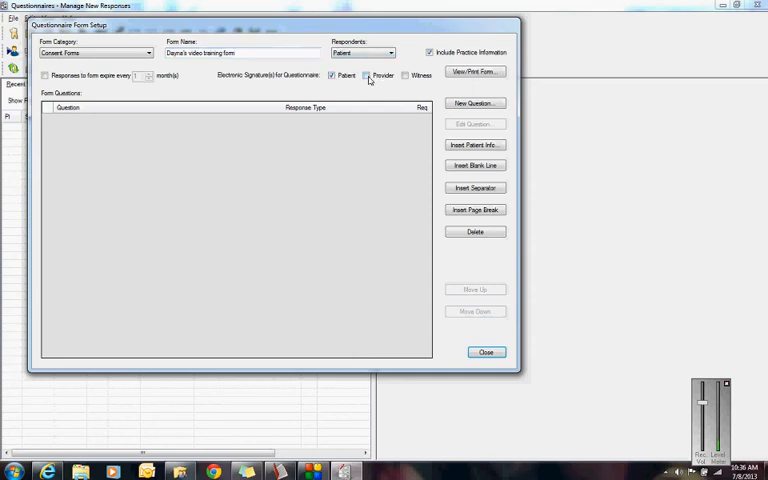
left_click(368, 76)
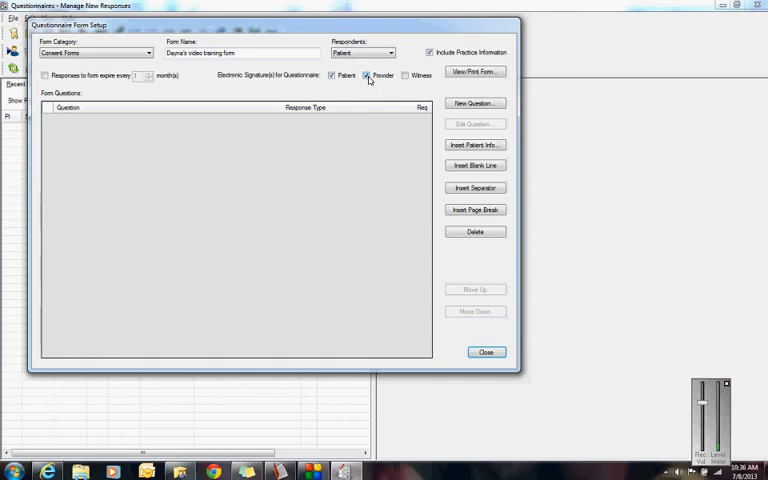
left_click(368, 75)
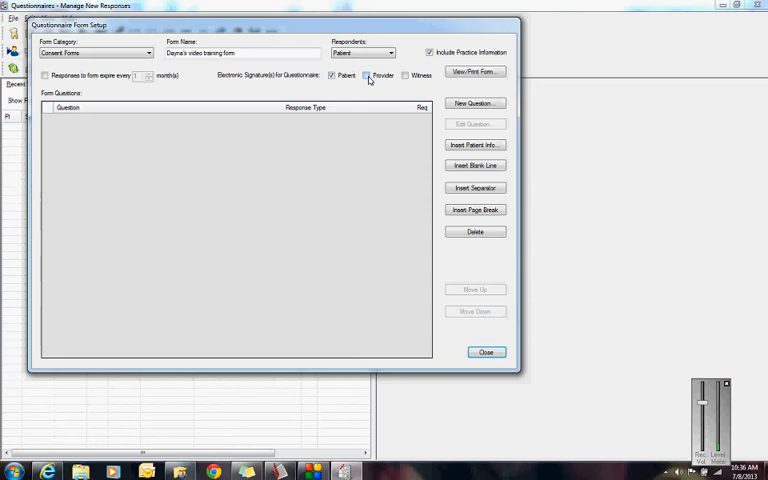
left_click(368, 75)
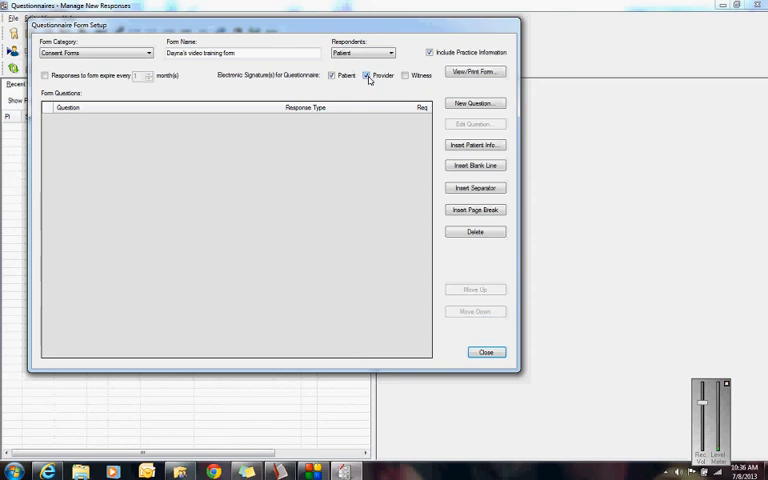
left_click(405, 76)
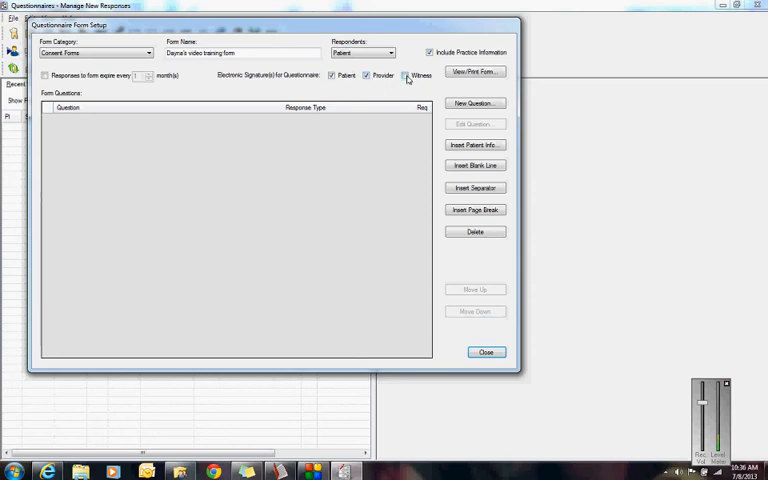
left_click(406, 75)
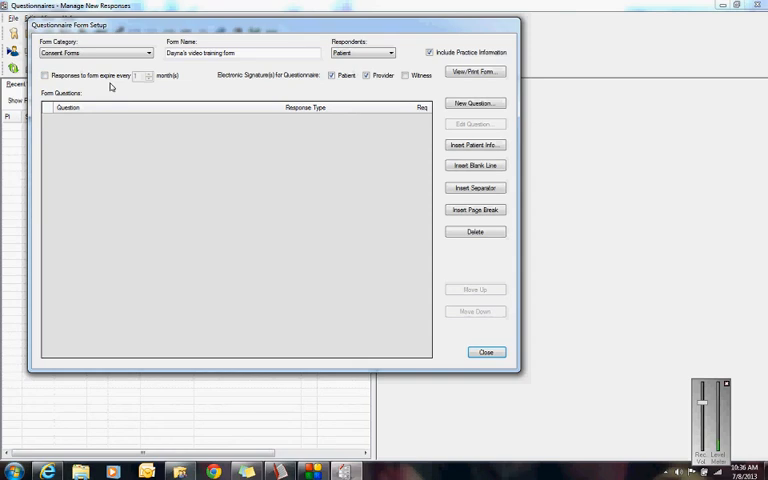
mouse_move(113, 86)
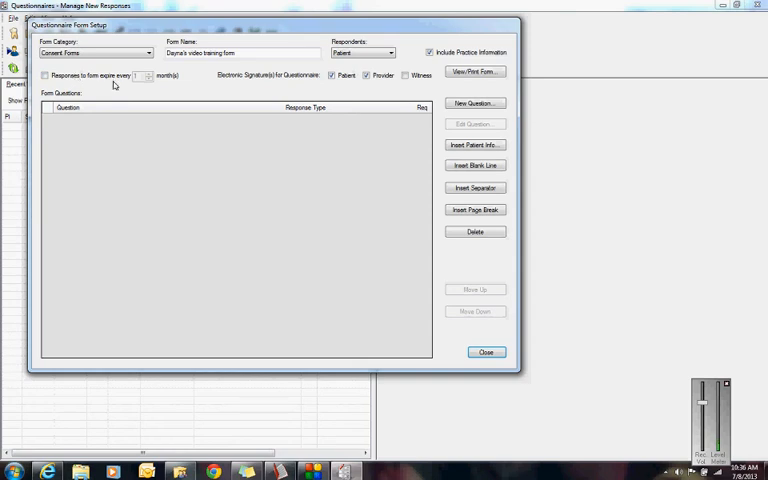
mouse_move(294, 139)
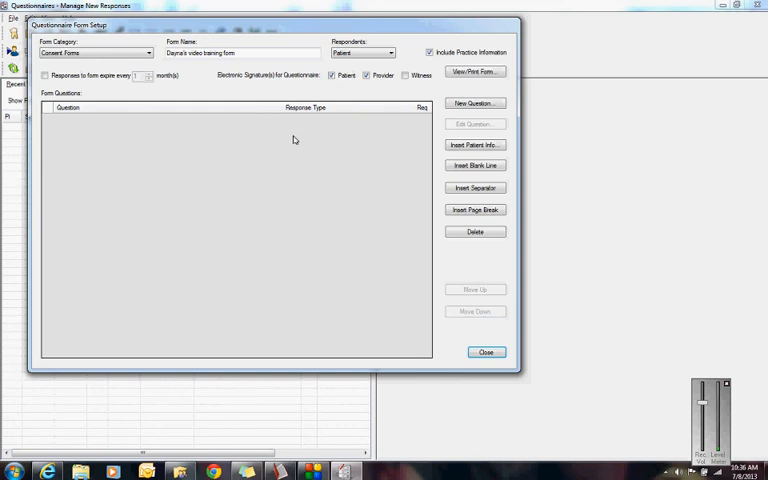
mouse_move(298, 238)
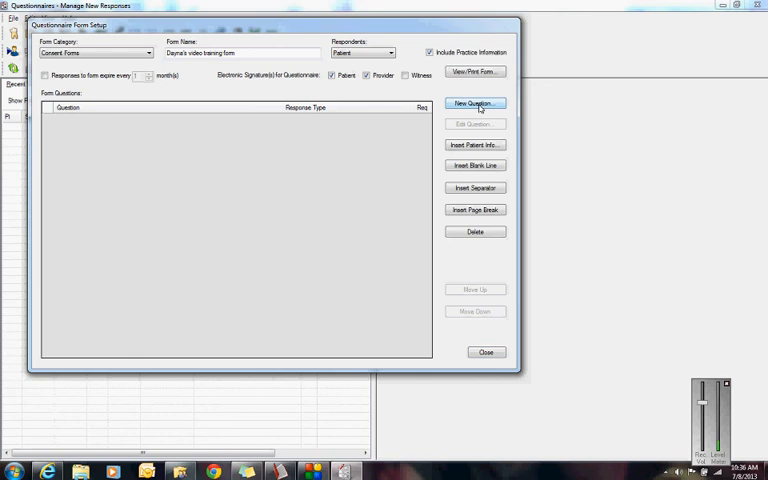
Add a 'Patient Information' header-text question as the form's first item
left_click(475, 103)
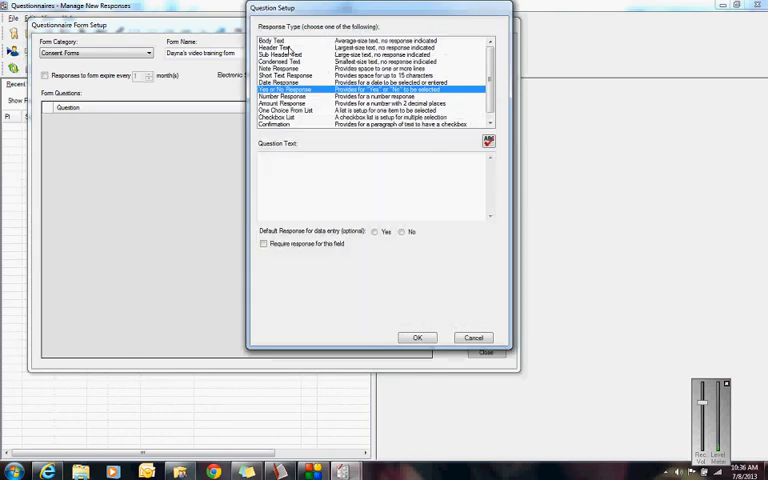
left_click(278, 47)
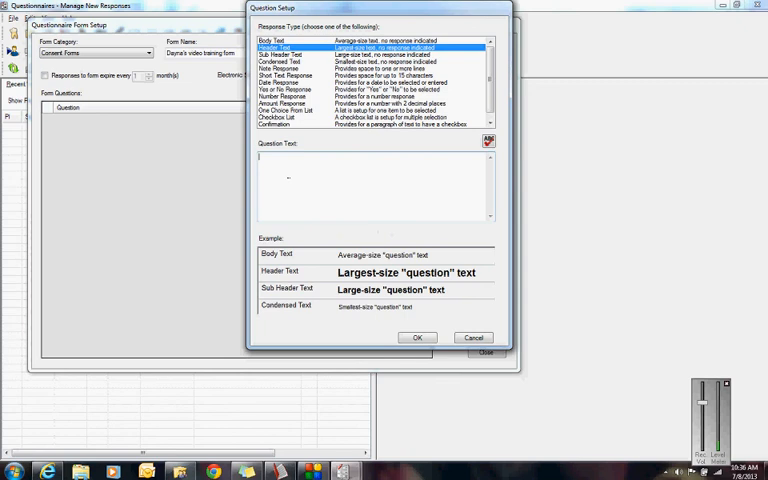
type("Patient Information")
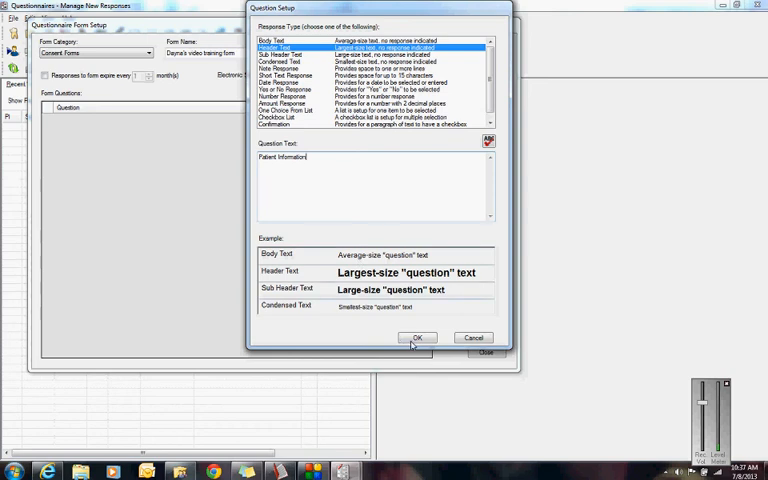
left_click(417, 337)
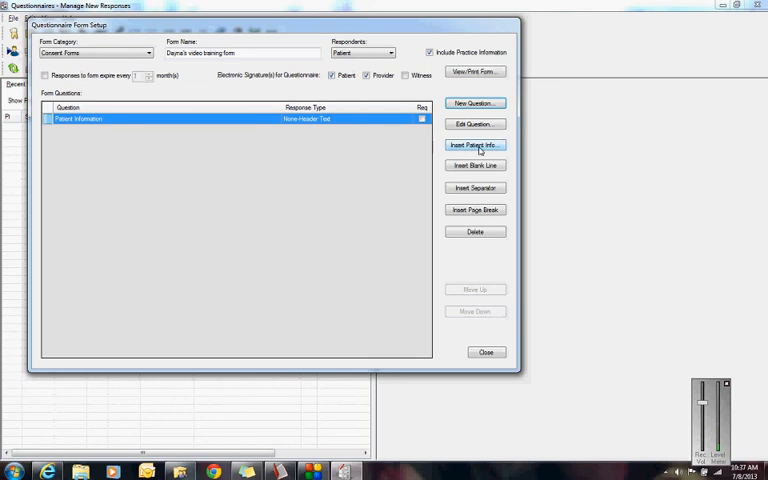
Insert the PI-Patient Demographics, All block below the Patient Information header
left_click(475, 145)
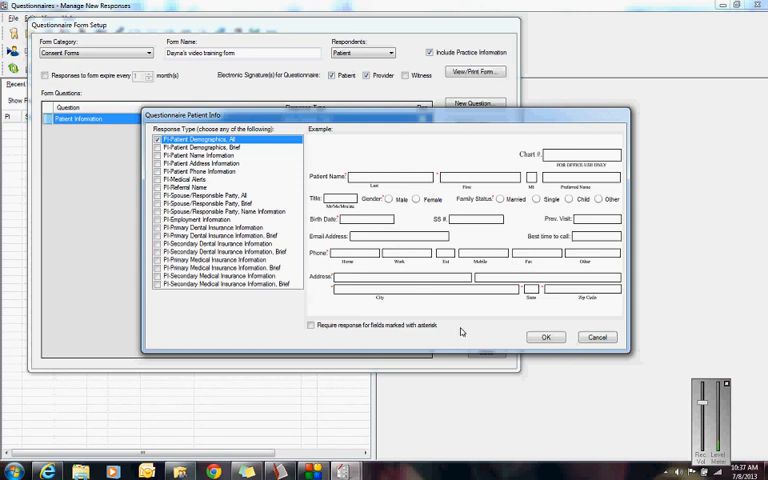
mouse_move(546, 337)
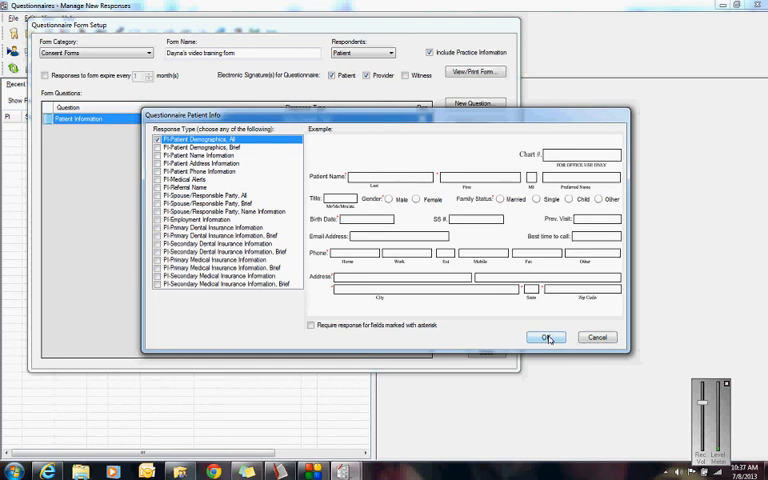
left_click(545, 337)
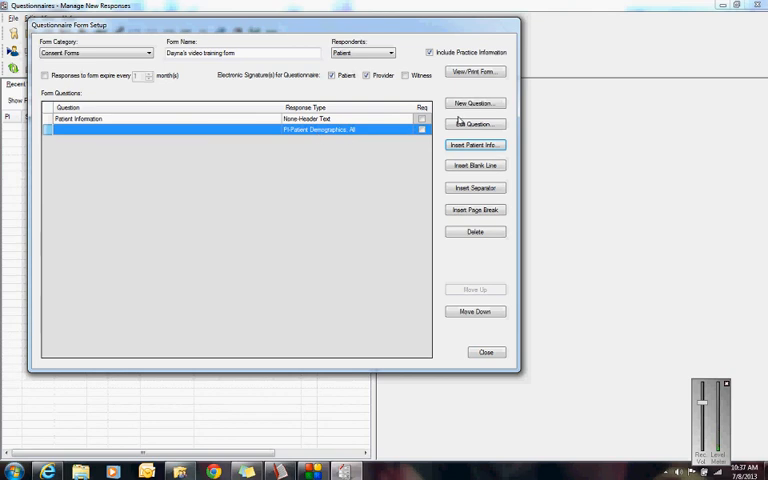
Add checkbox question 'How did you hear about our office?' with website, facebook, newspaper, phone book, coupon options
left_click(475, 103)
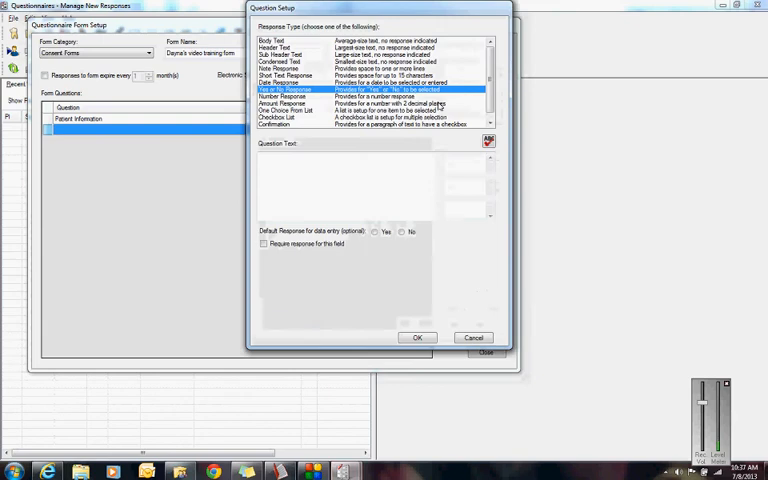
left_click(290, 118)
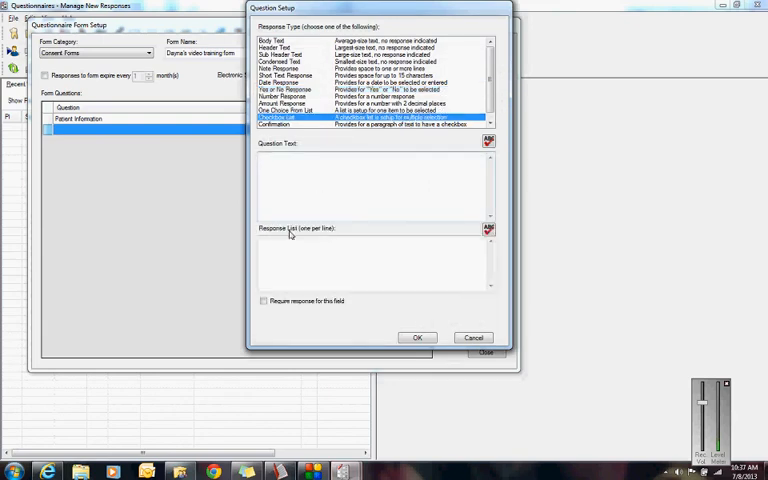
type("How")
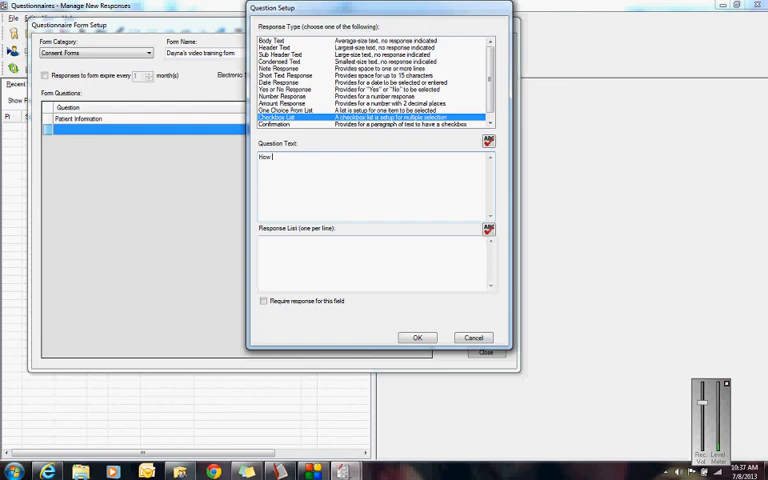
type("did you heal")
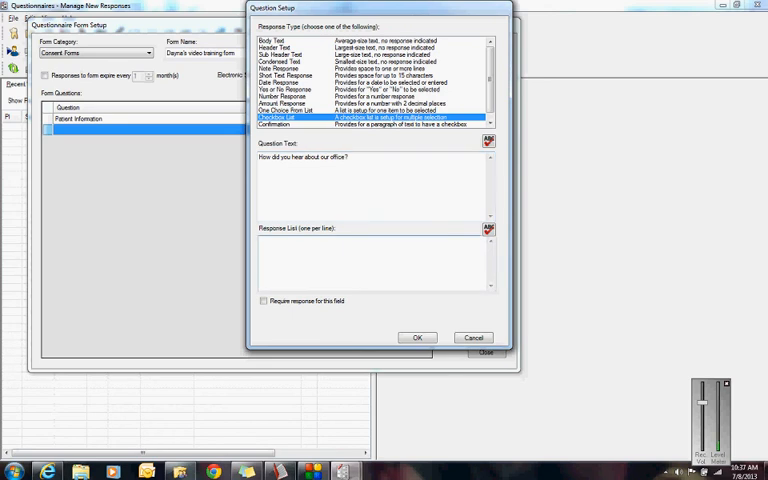
type("website")
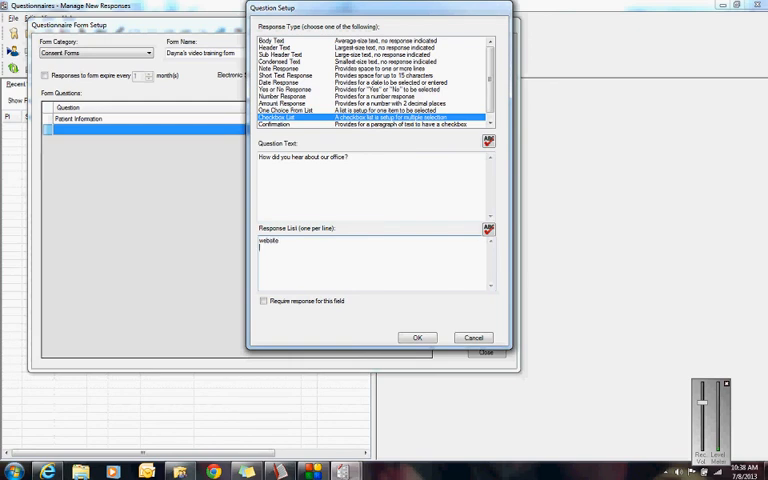
type("faces")
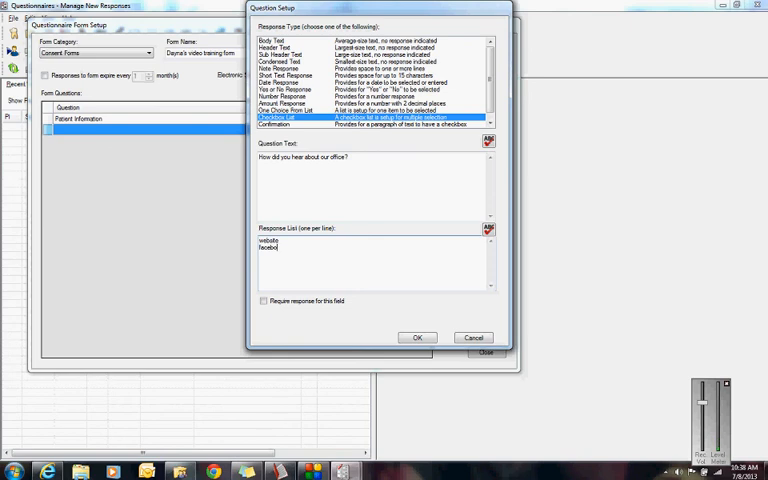
type("new")
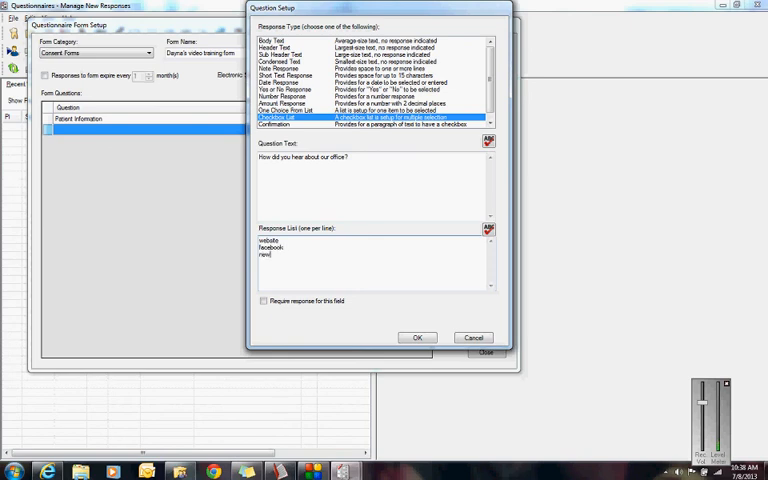
type("newspaper")
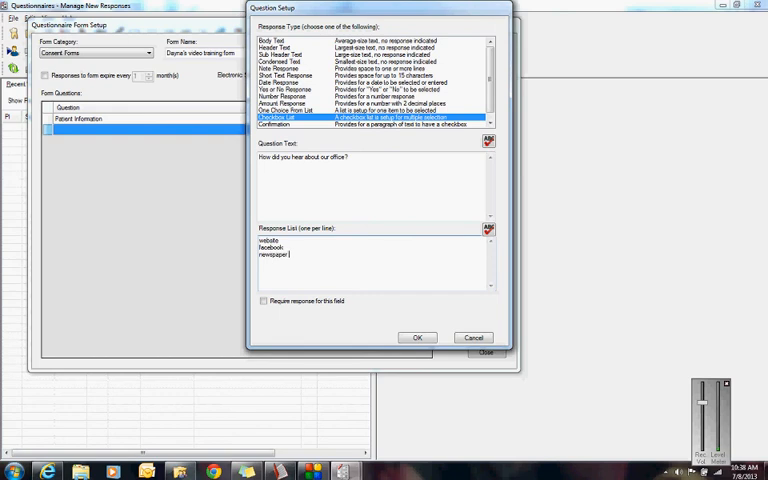
type("phone book")
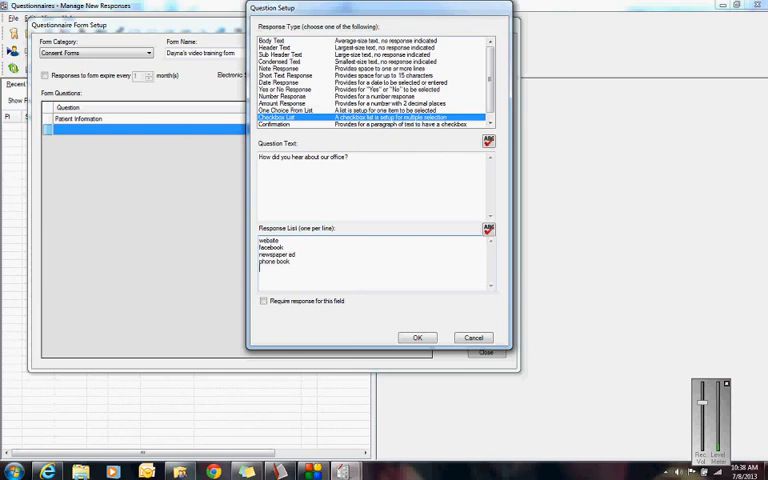
type("coupon")
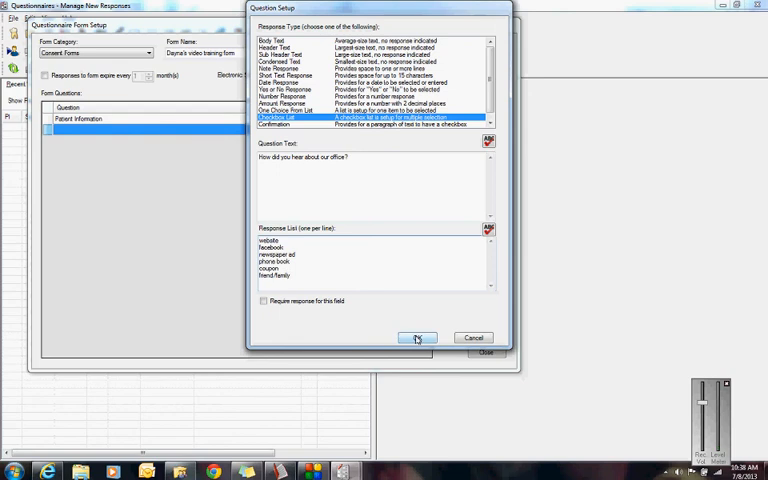
left_click(417, 337)
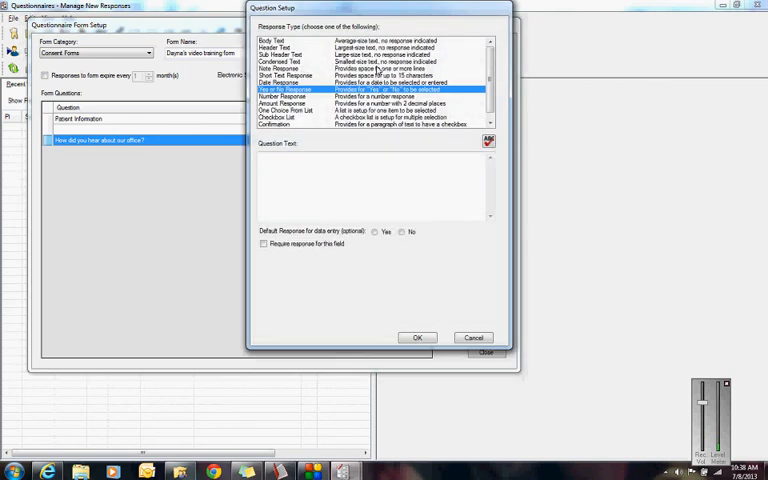
Add a note-response question 'If friend, who may we thank?'
left_click(277, 68)
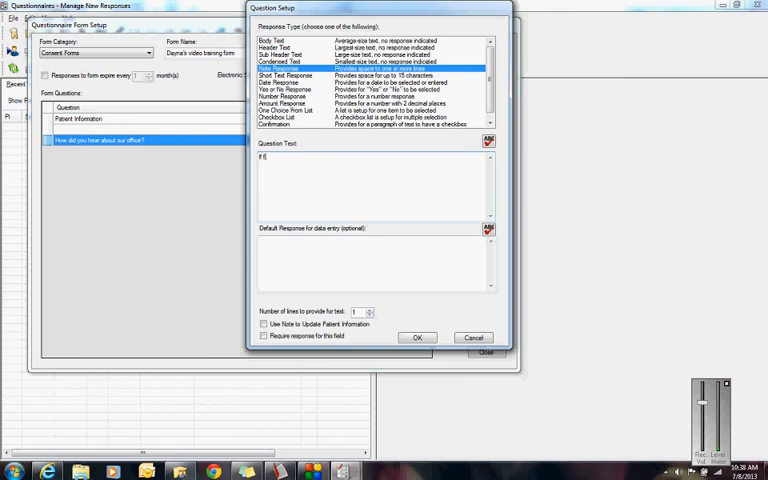
type("friend, who may we")
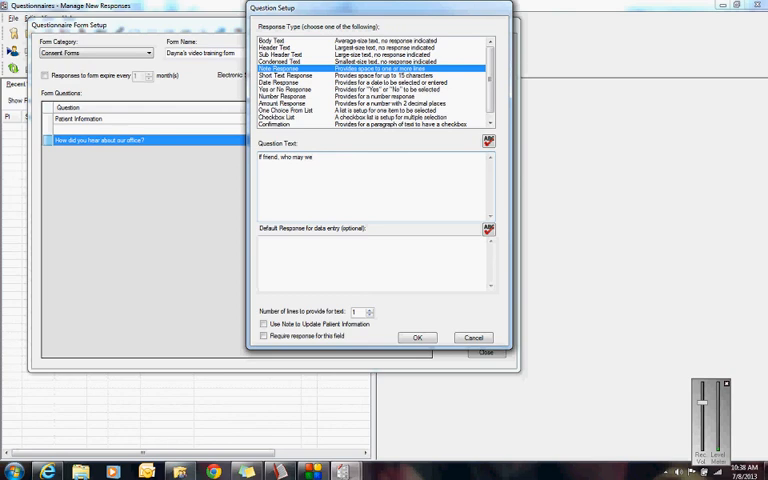
type("that")
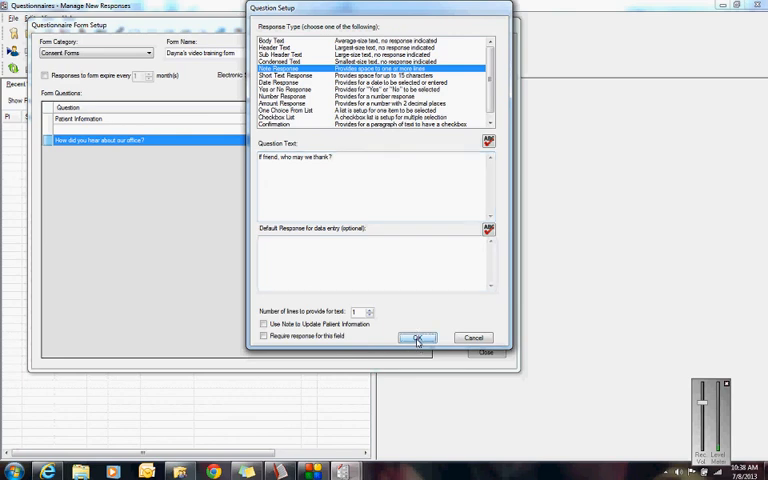
left_click(418, 337)
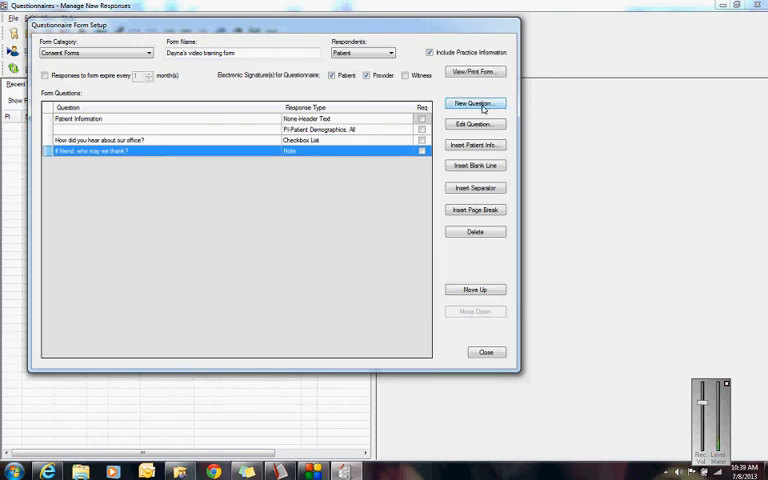
Add an 'Insurance info' sub-header, then insert the Primary Dental Insurance block
left_click(475, 103)
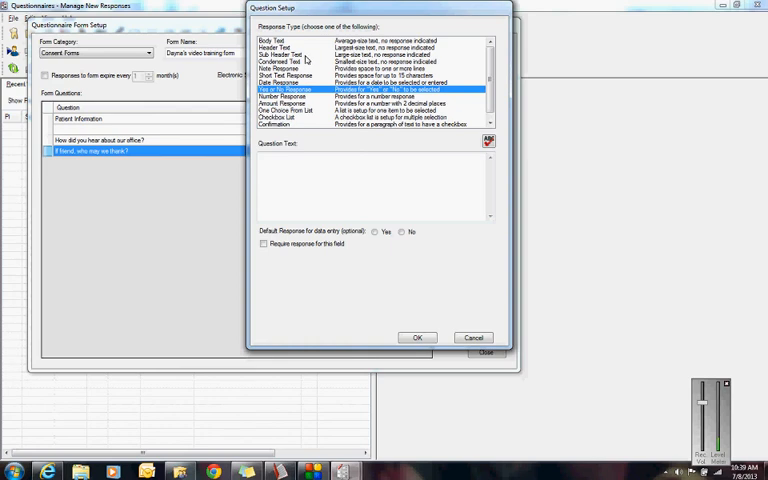
left_click(283, 54)
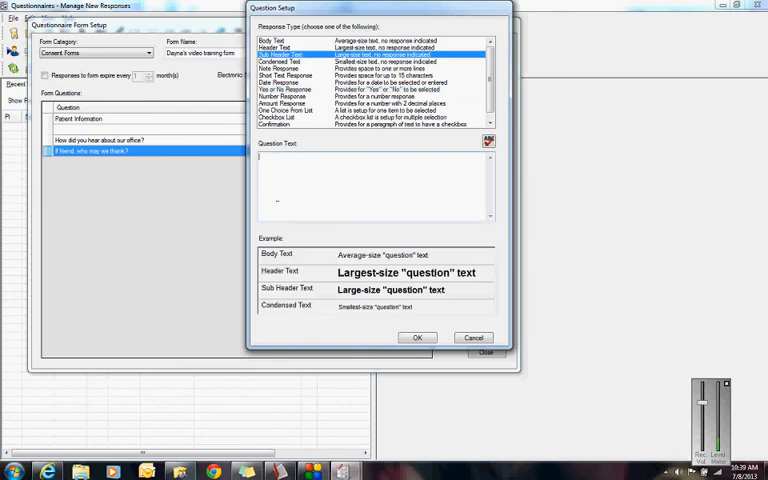
type("Insurance Info")
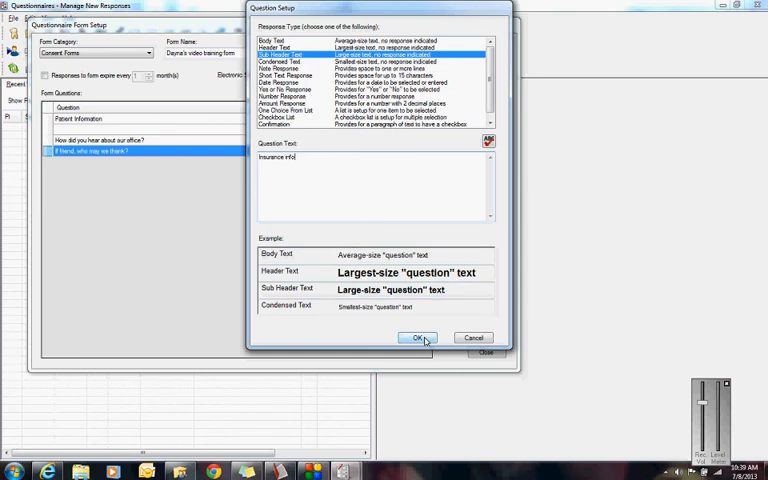
left_click(418, 337)
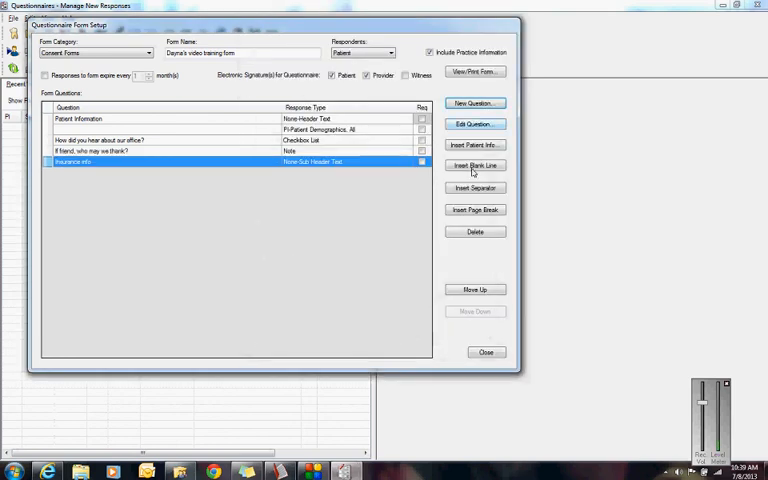
left_click(475, 144)
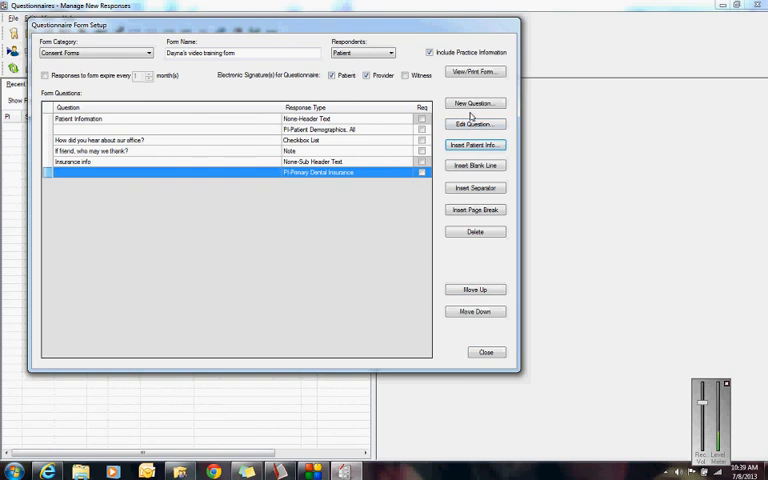
mouse_move(475, 103)
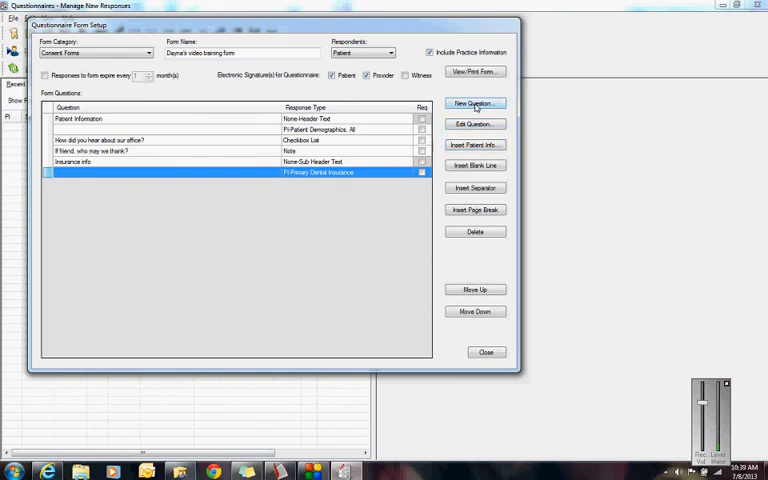
Add a 'Medical and Dental History' header-text question after the insurance block
left_click(475, 103)
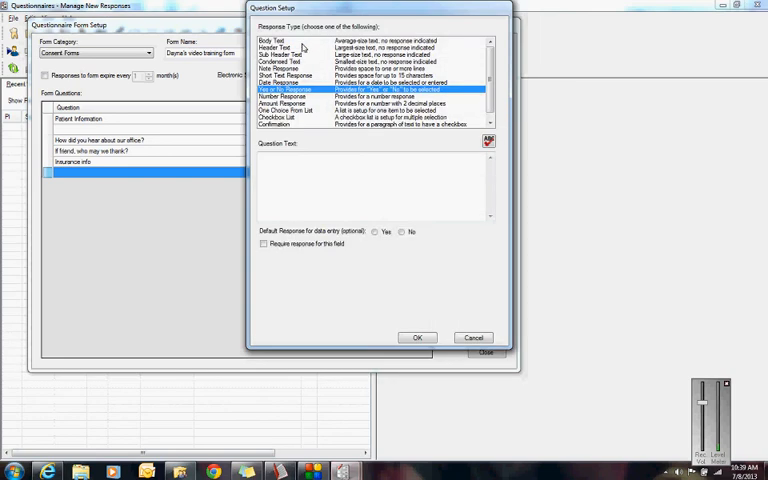
left_click(275, 47)
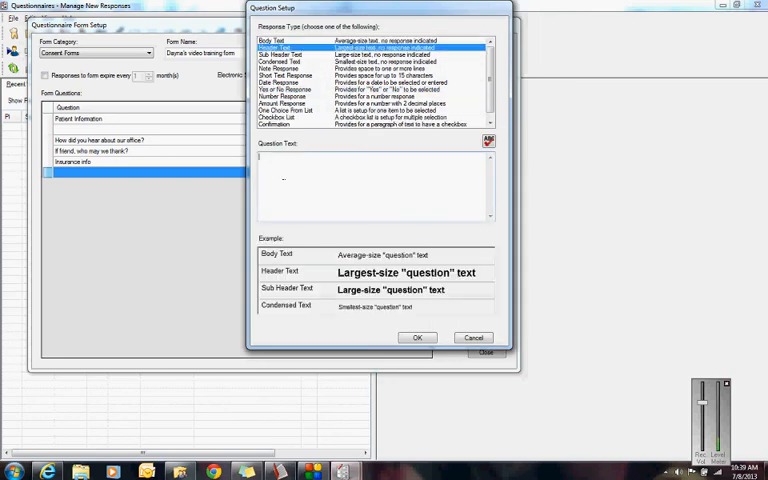
type("Medical and Dental History")
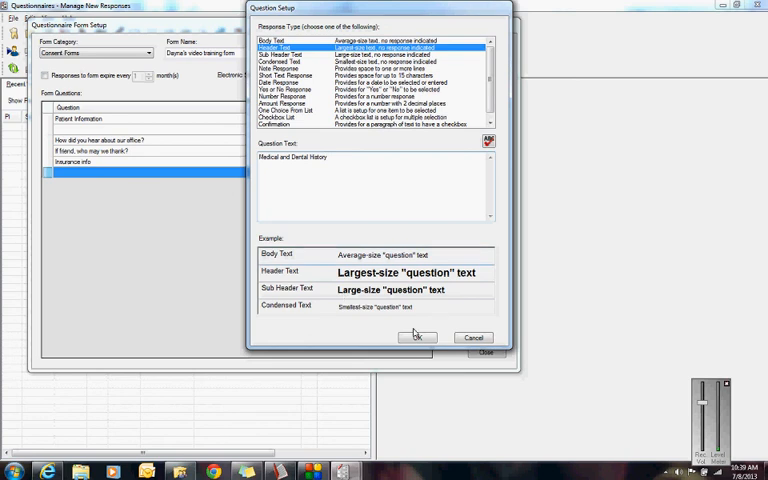
left_click(416, 337)
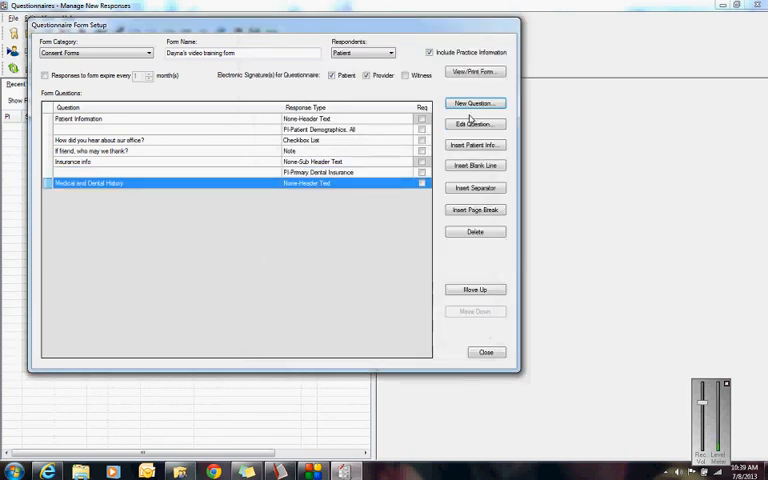
Add a two-line note question 'Current physician name, address, phone'
left_click(474, 103)
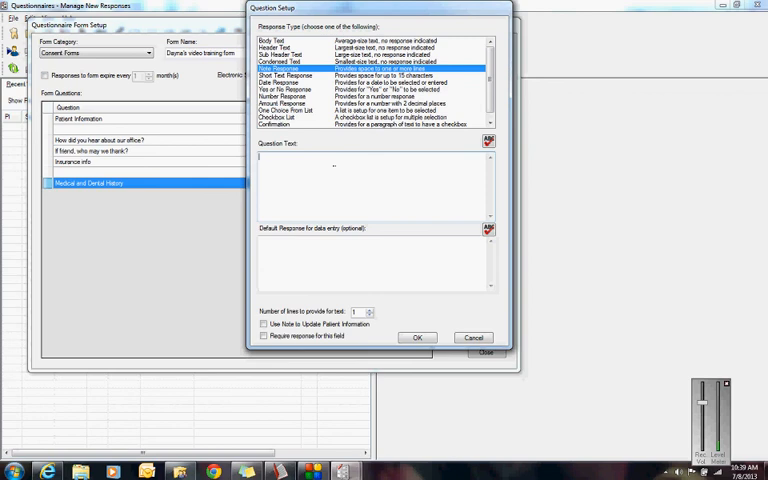
type("Cut")
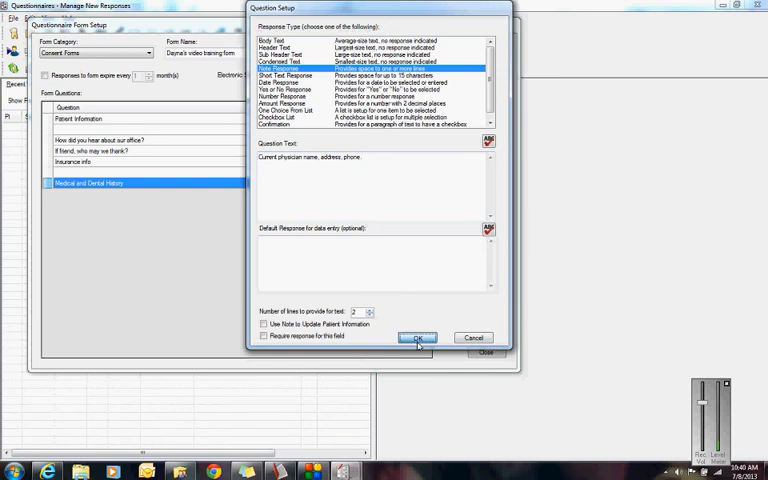
left_click(416, 337)
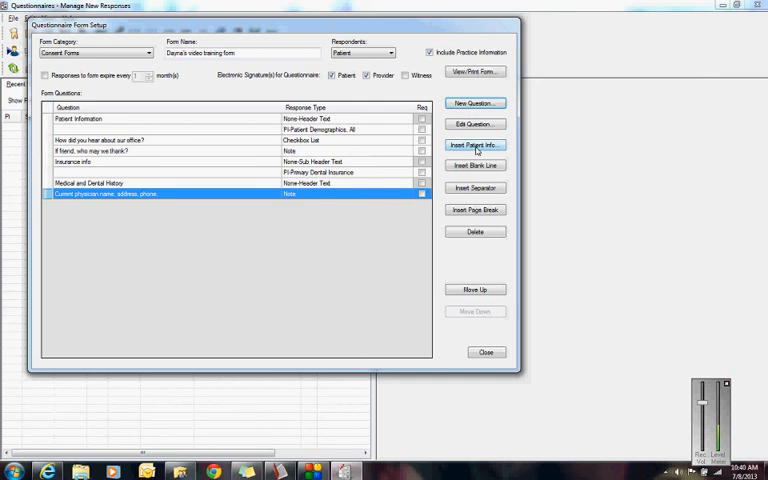
Insert the PI-Medical Alerts patient-info checklist after the physician question
left_click(475, 145)
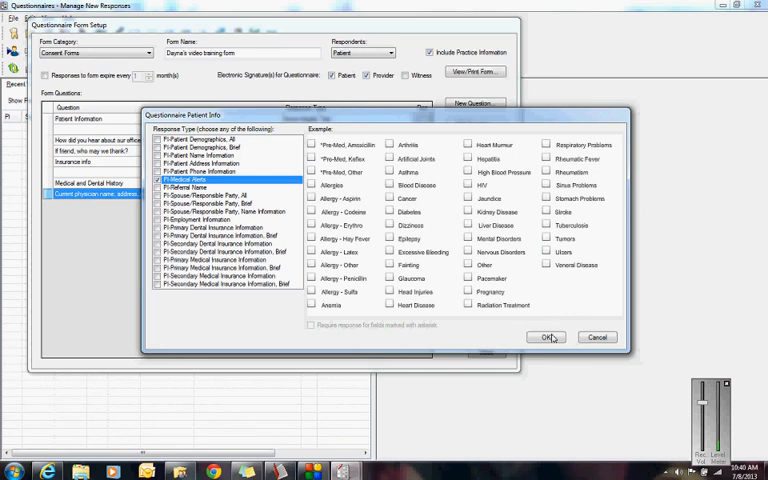
left_click(545, 337)
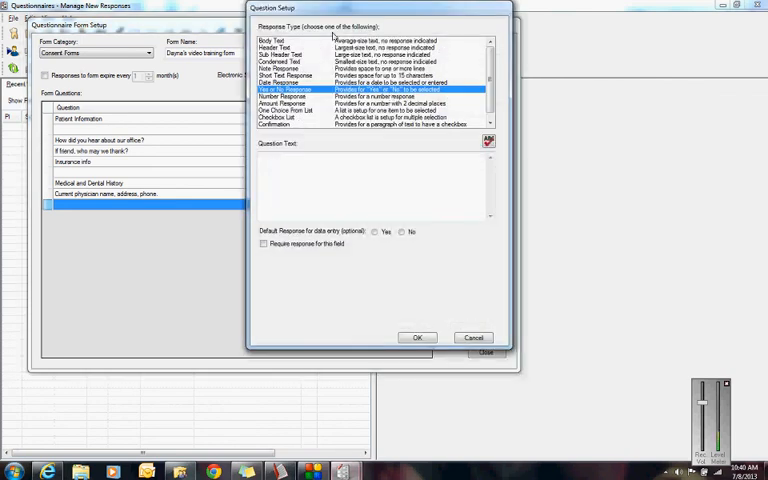
Add body-text question 'Please check all that apply:' and move it above PI-Medical Alerts
left_click(273, 40)
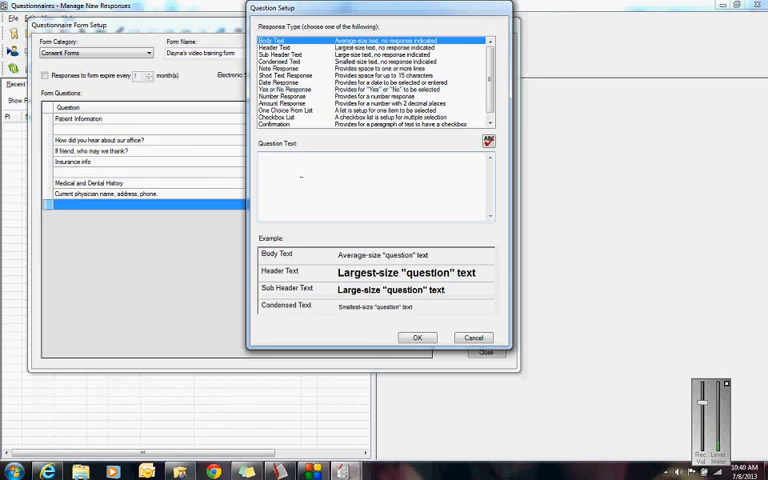
type("Please check all")
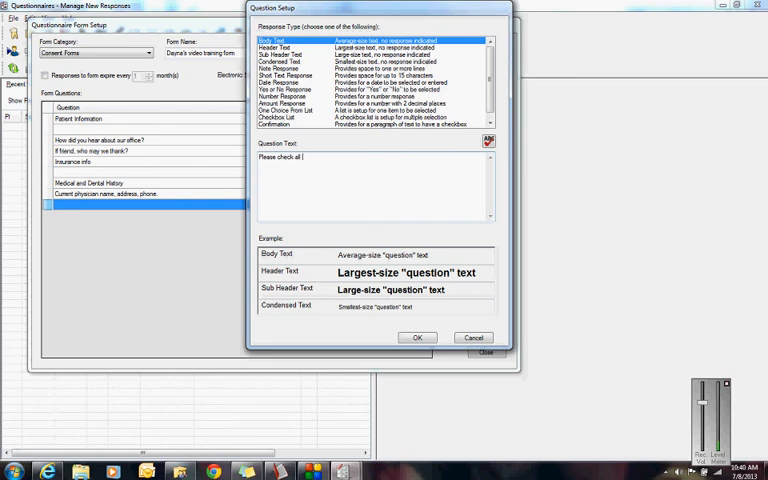
type("that apply:")
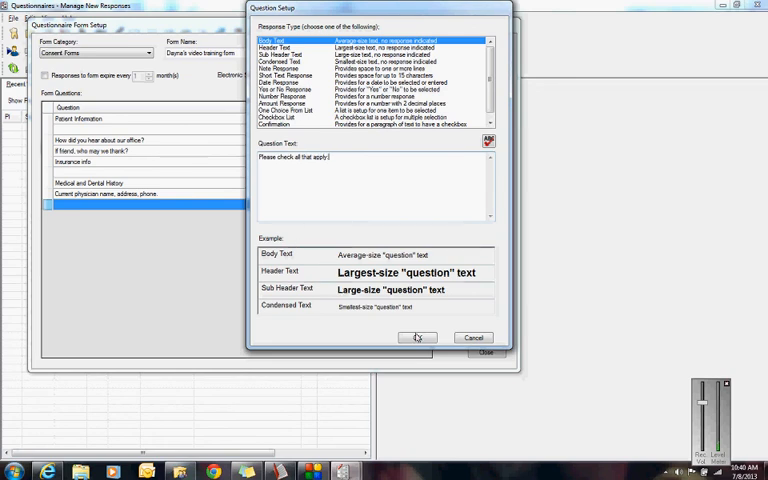
left_click(417, 337)
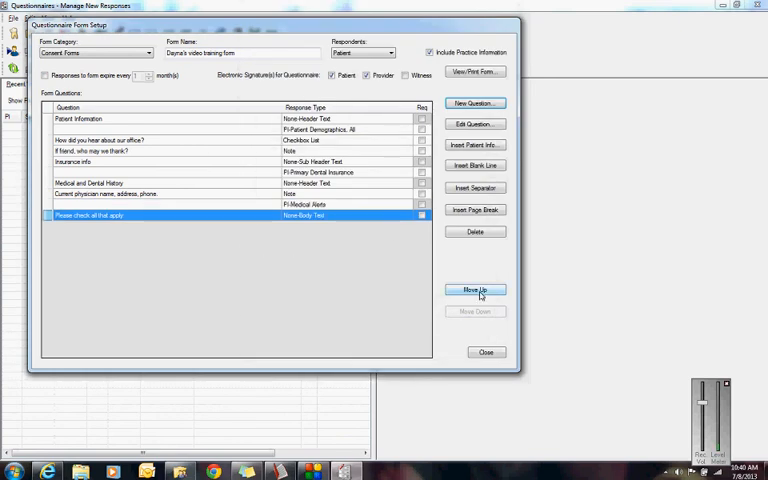
left_click(476, 289)
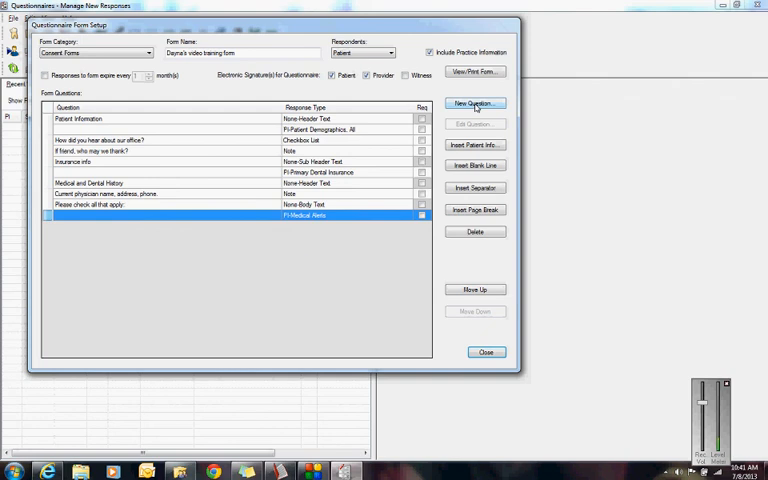
Add the note-response question 'Please list all current medications.' after the medical alerts
left_click(475, 103)
type("Please list all current medi")
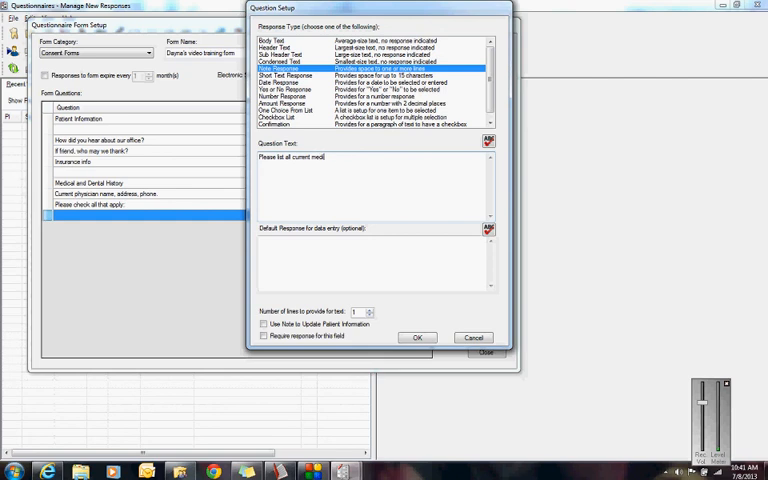
type("cations.")
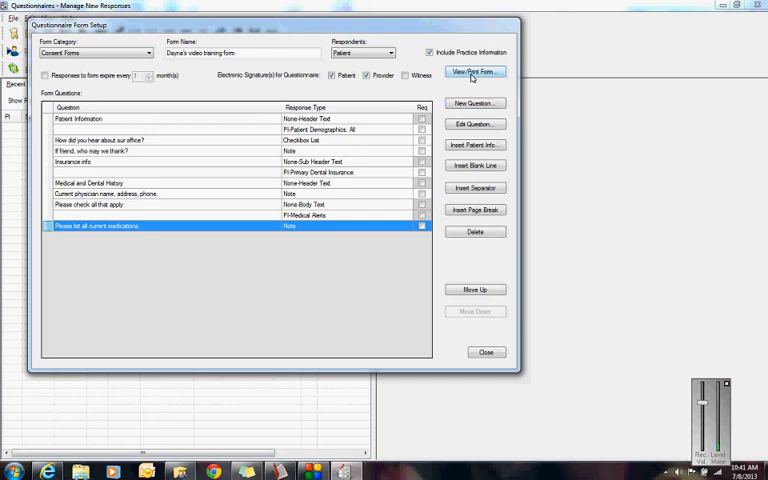
Open the print preview, review page 1, and advance to page 2
left_click(475, 71)
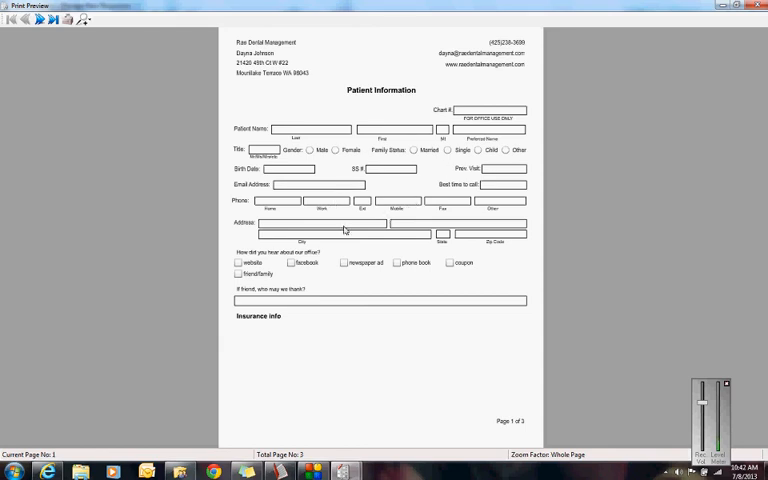
mouse_move(368, 232)
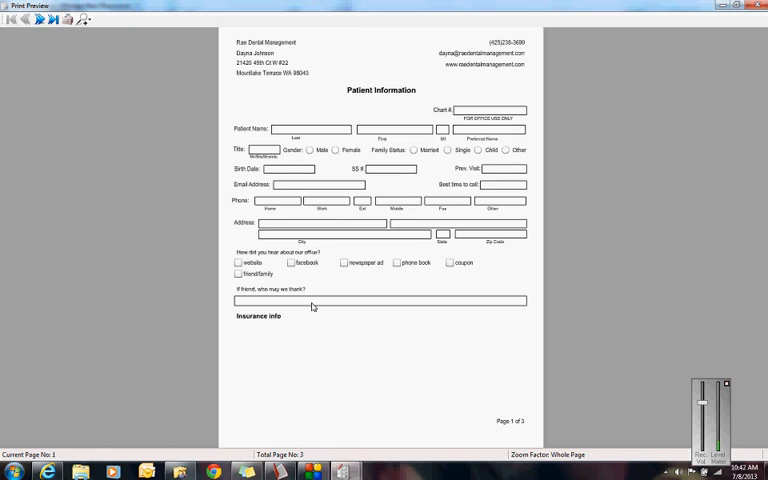
mouse_move(302, 295)
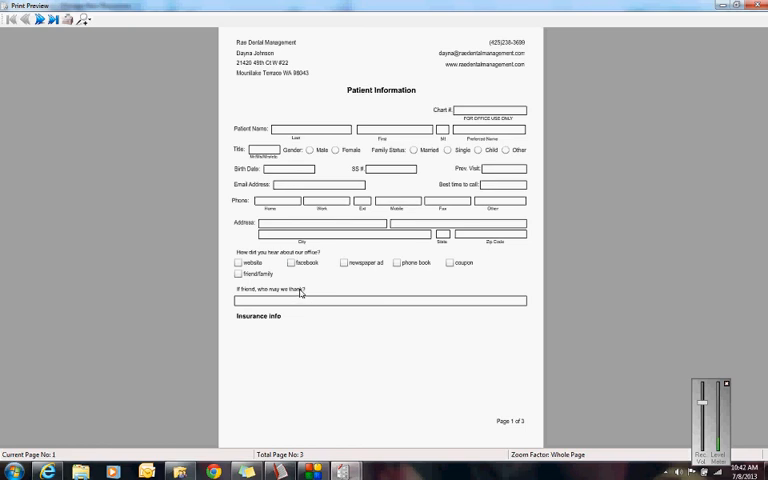
mouse_move(232, 324)
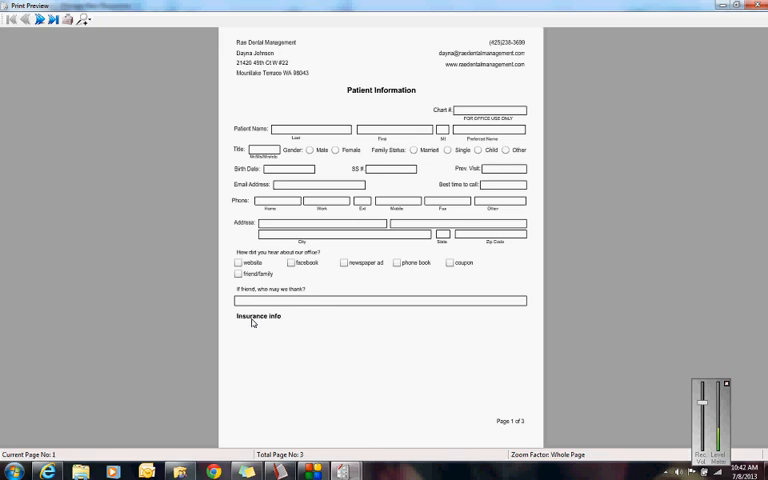
mouse_move(253, 333)
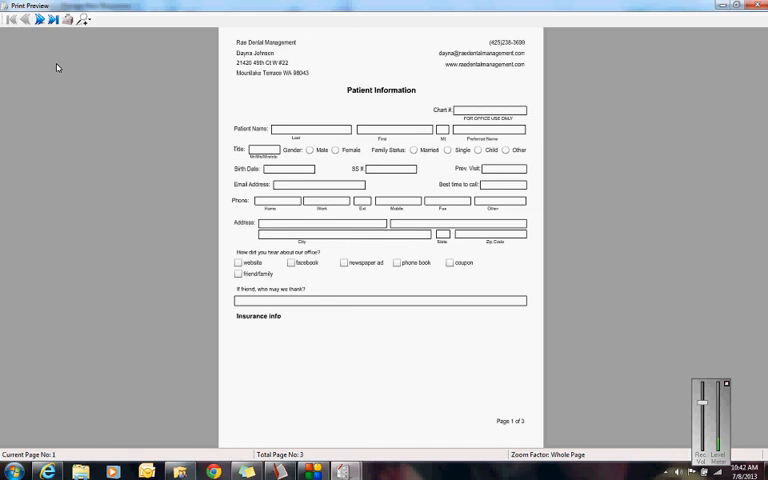
left_click(38, 20)
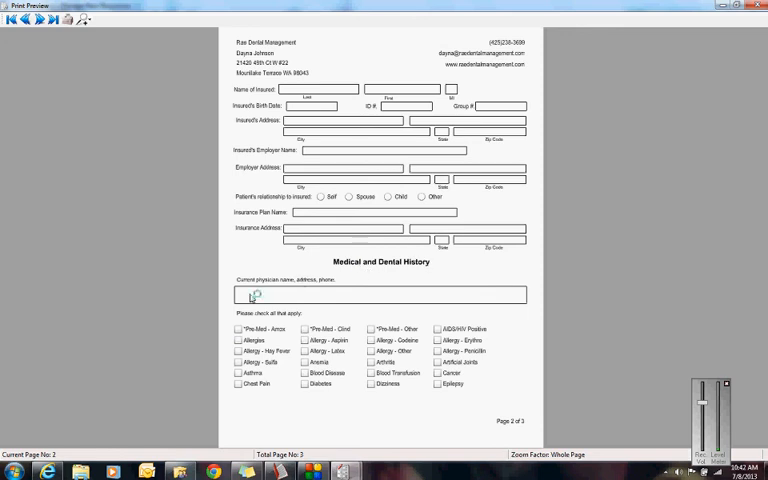
mouse_move(284, 302)
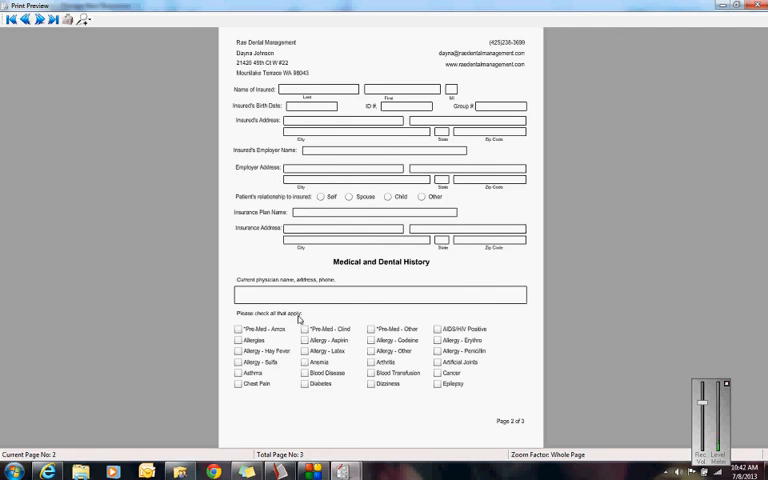
mouse_move(107, 141)
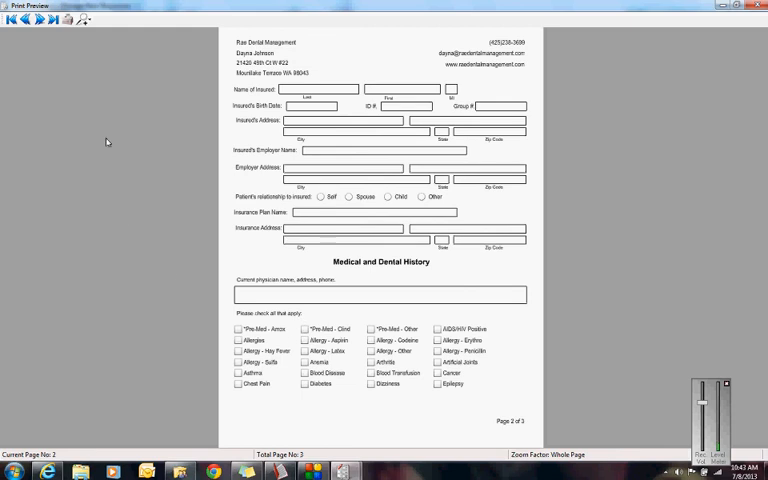
Advance the preview to page 3 showing the medications box and response date
left_click(40, 20)
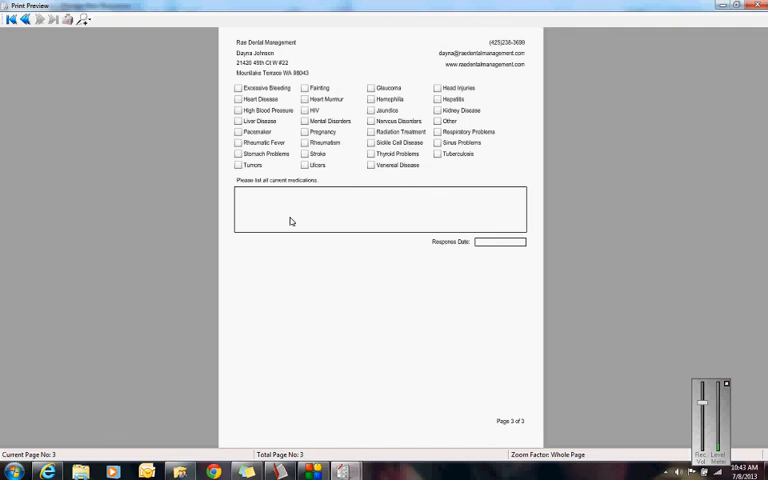
mouse_move(272, 291)
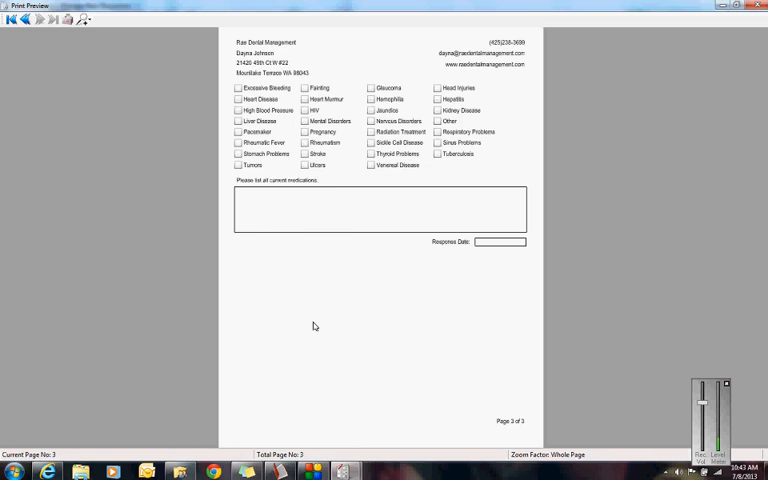
mouse_move(316, 351)
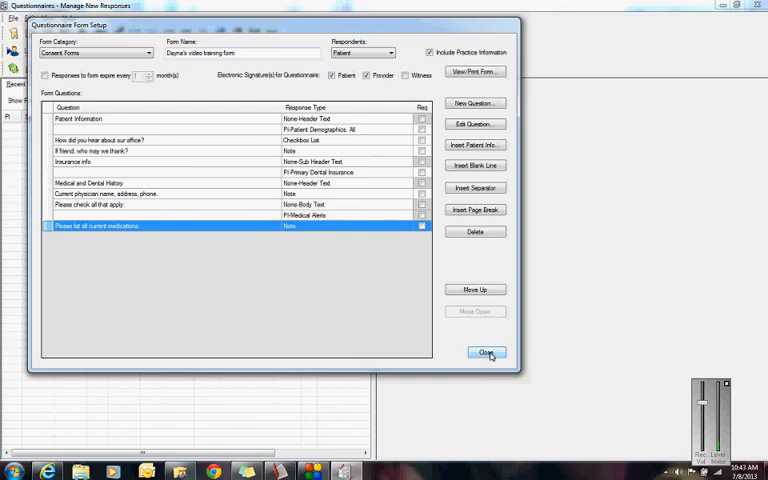
Close the form editor and set the View/Print Setup report style to Default
left_click(487, 352)
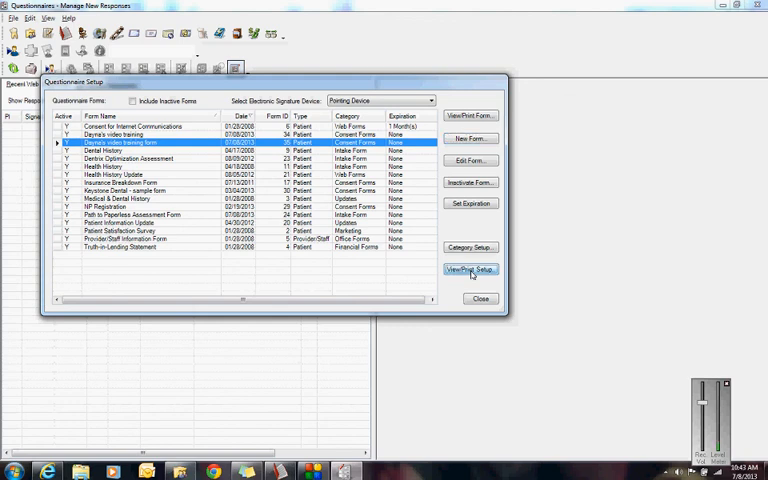
left_click(470, 270)
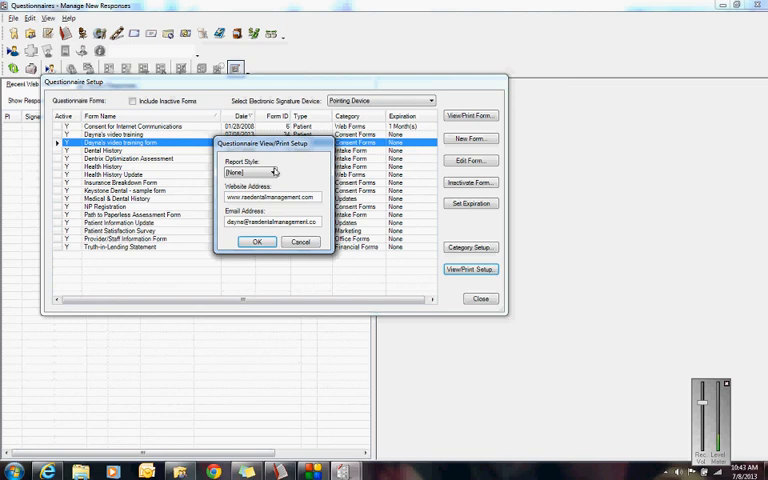
left_click(273, 173)
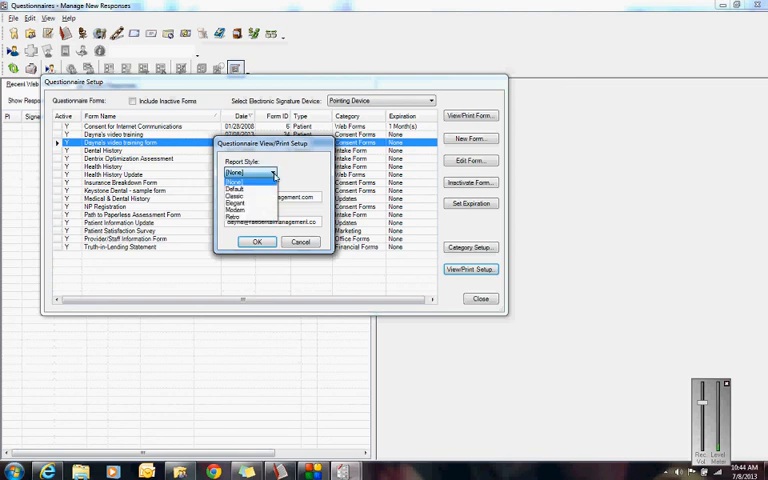
left_click(235, 189)
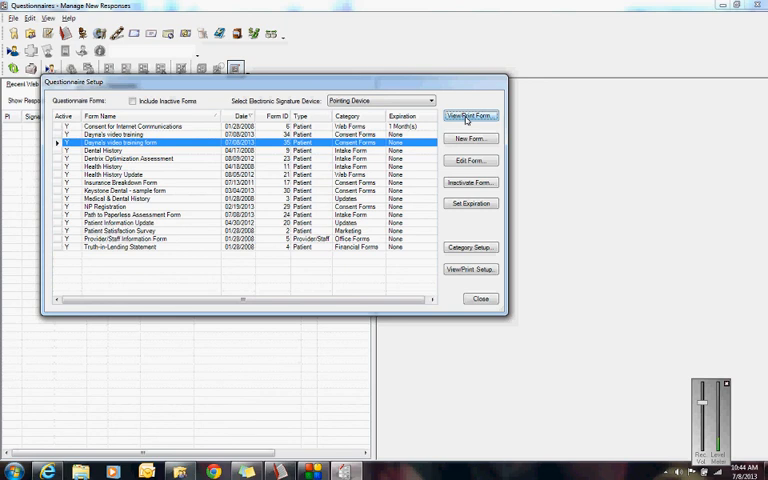
left_click(470, 115)
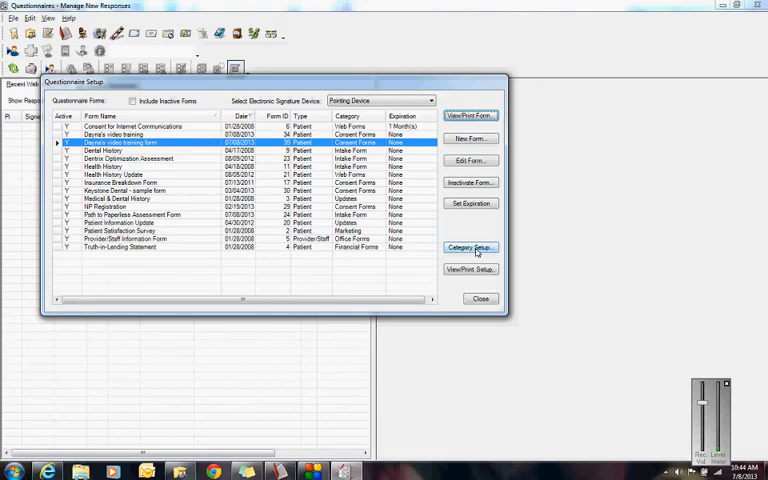
Check Category Setup without changes, then reopen and accept View/Print Setup
left_click(470, 247)
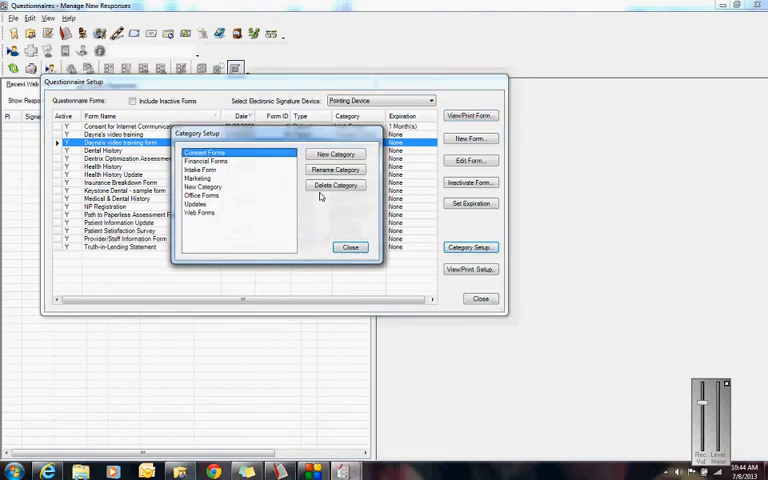
left_click(350, 247)
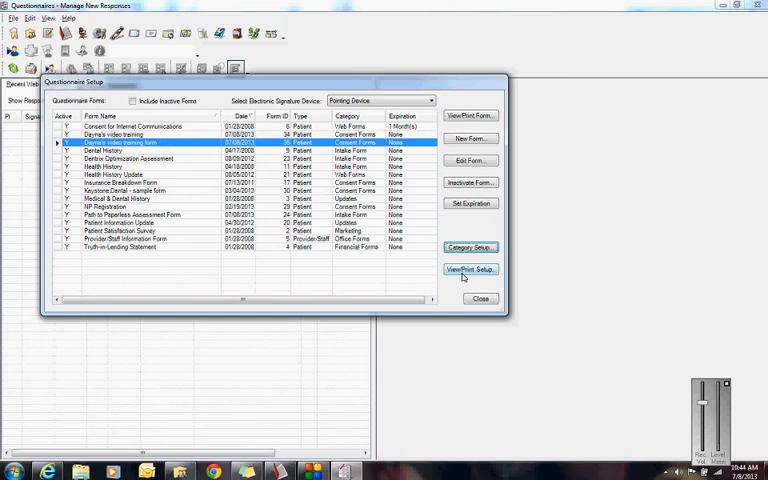
left_click(470, 269)
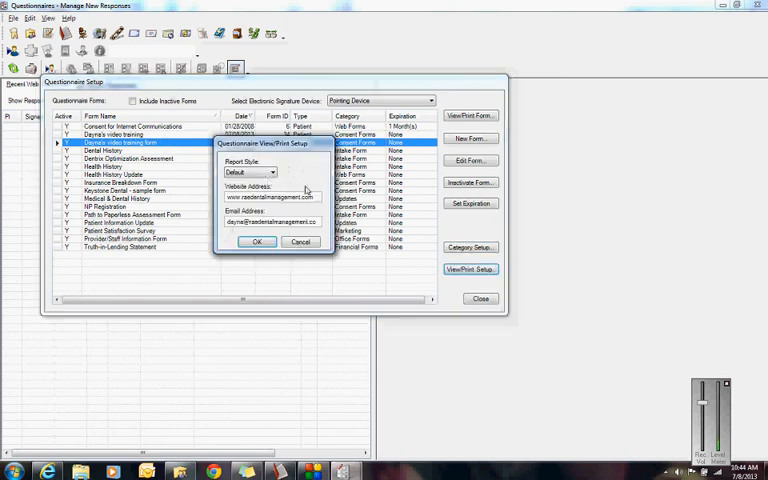
left_click(271, 172)
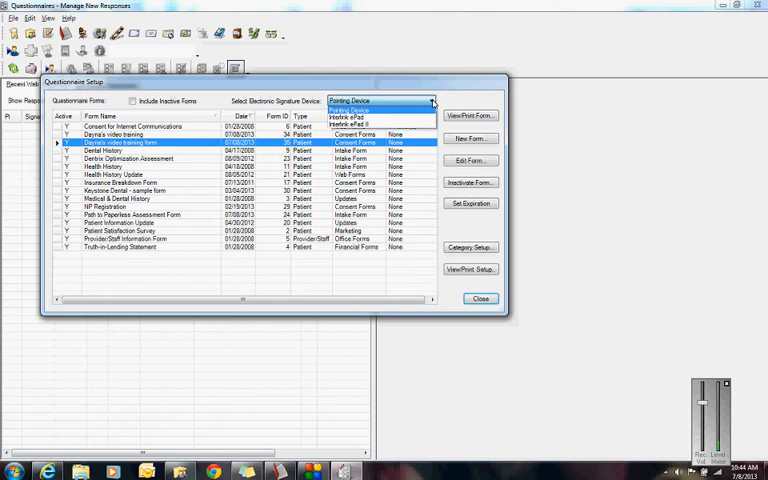
mouse_move(378, 125)
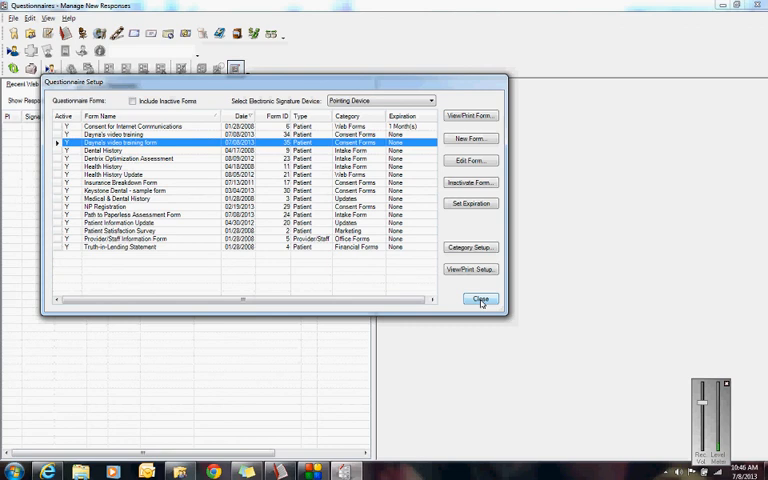
Close Questionnaire Setup to return to the Manage New Responses window
left_click(480, 299)
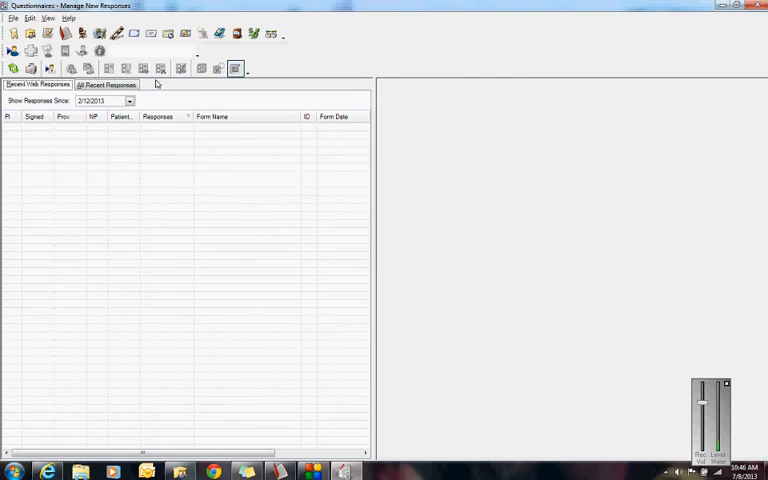
mouse_move(110, 68)
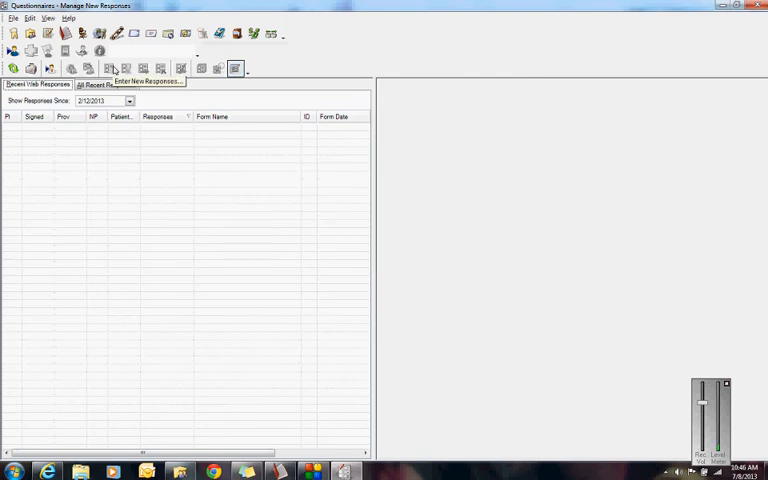